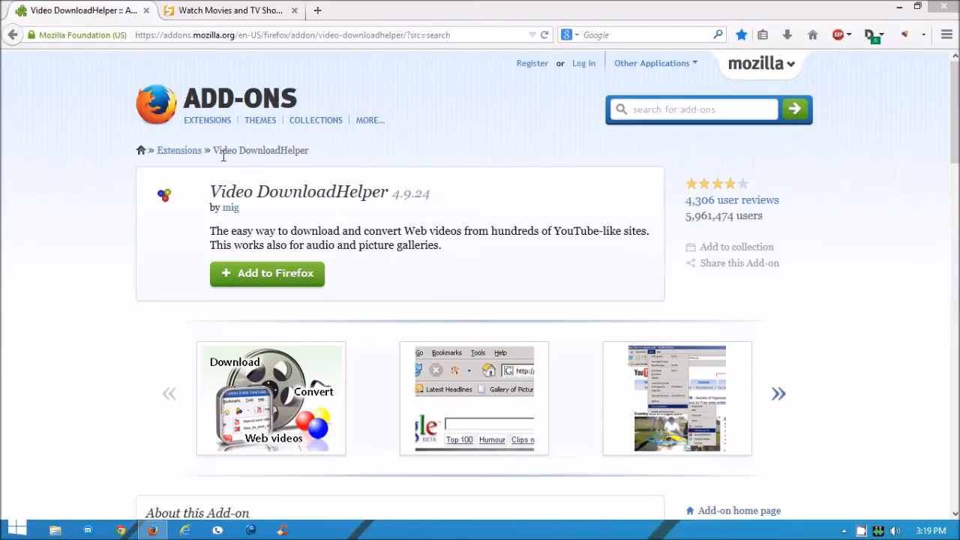
pyautogui.moveTo(297, 165)
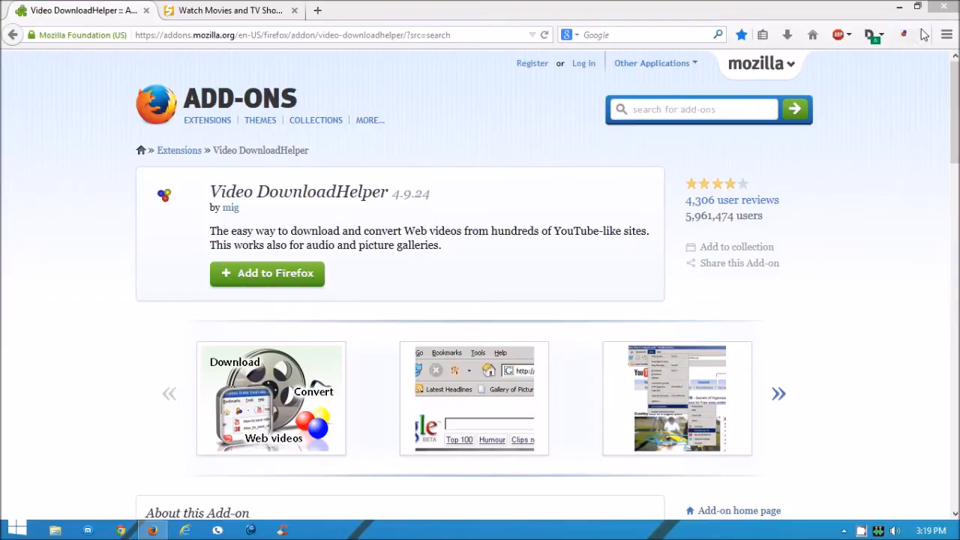
pyautogui.moveTo(905, 35)
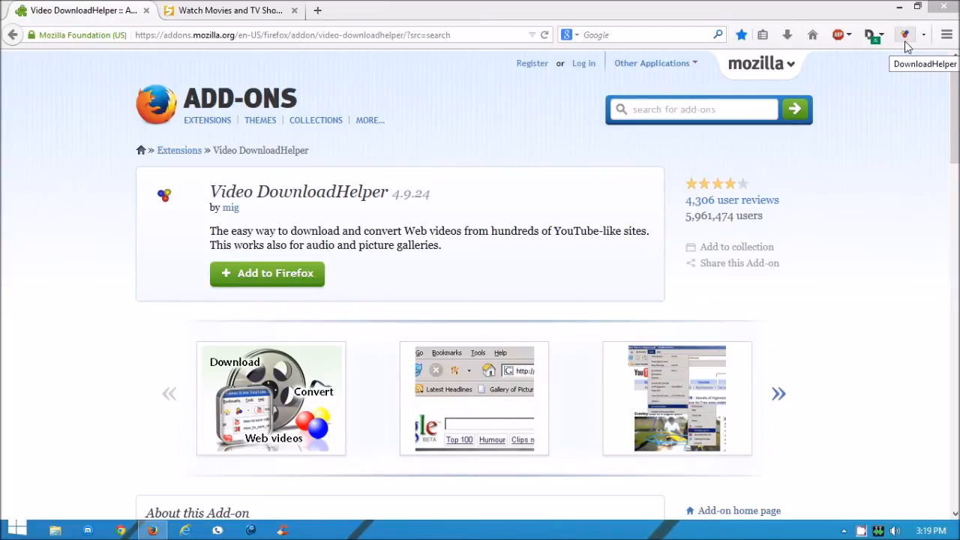
pyautogui.moveTo(462, 123)
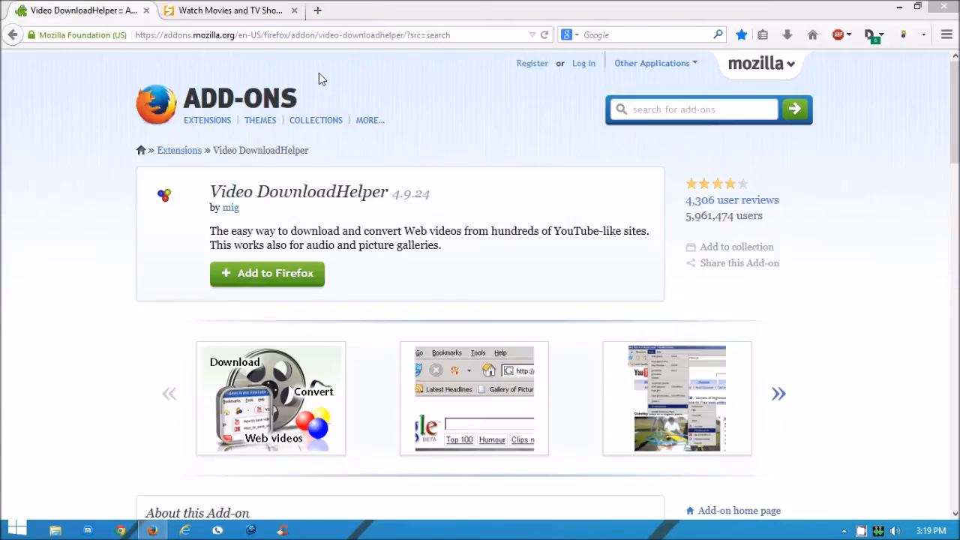
pyautogui.moveTo(255, 30)
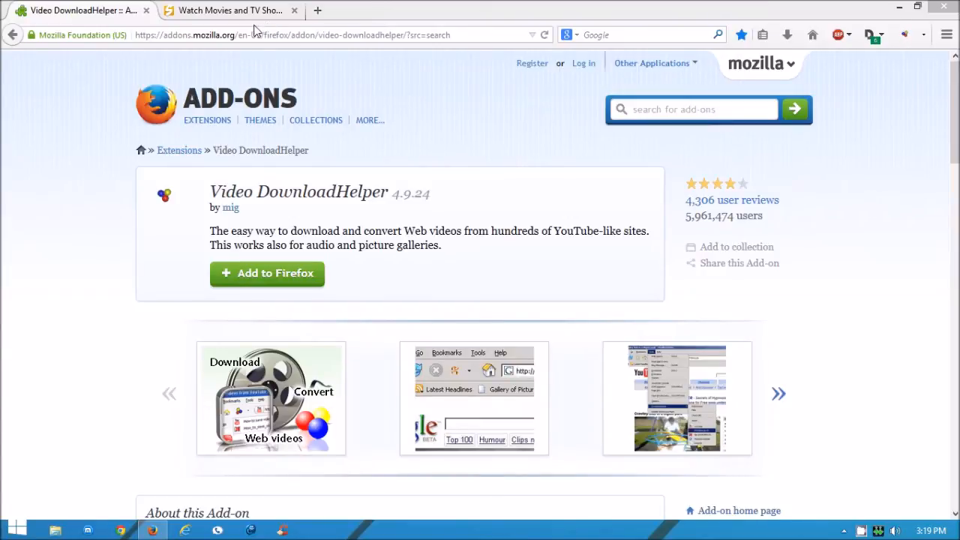
# - From the SolarMovie home listing, bring up the A Walk Among the Tombstones (2014) movie page
pyautogui.click(225, 10)
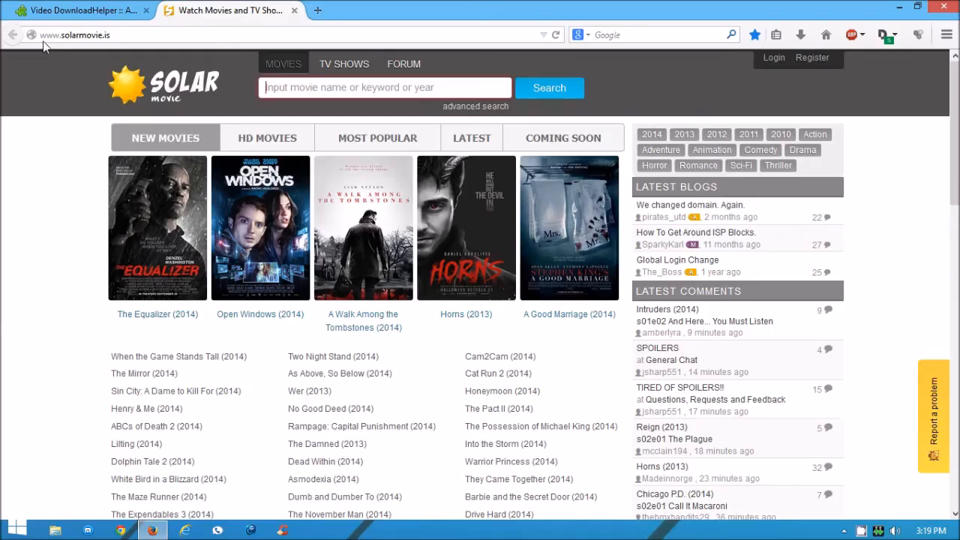
pyautogui.moveTo(126, 46)
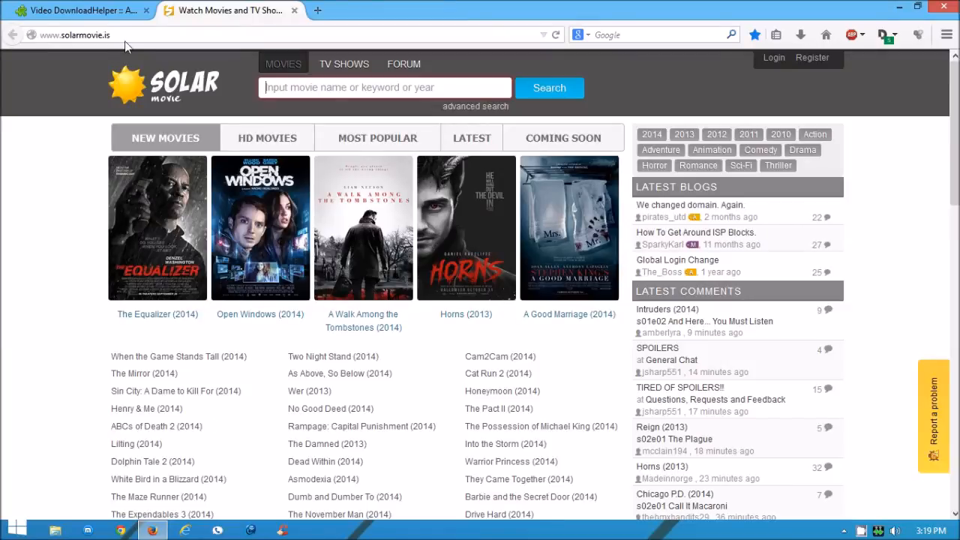
pyautogui.moveTo(126, 47)
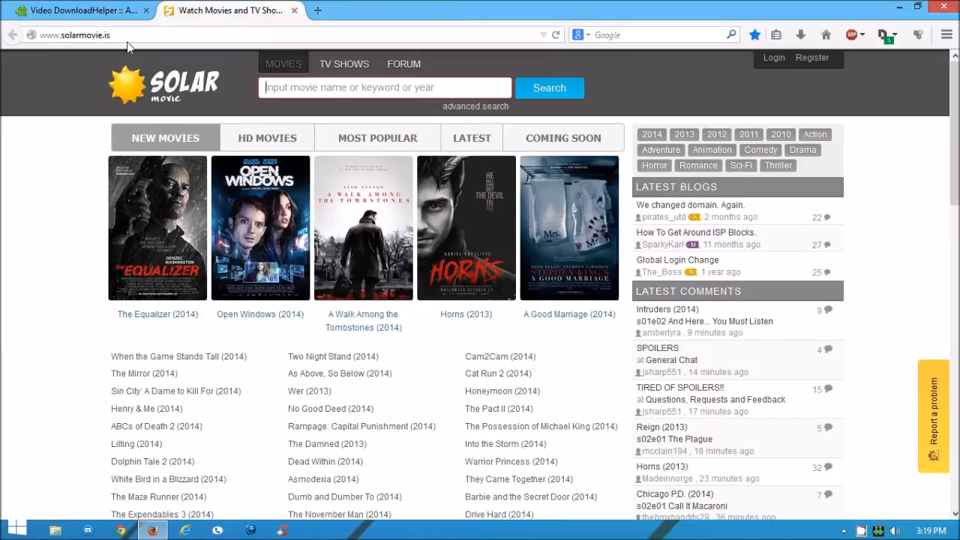
pyautogui.moveTo(186, 47)
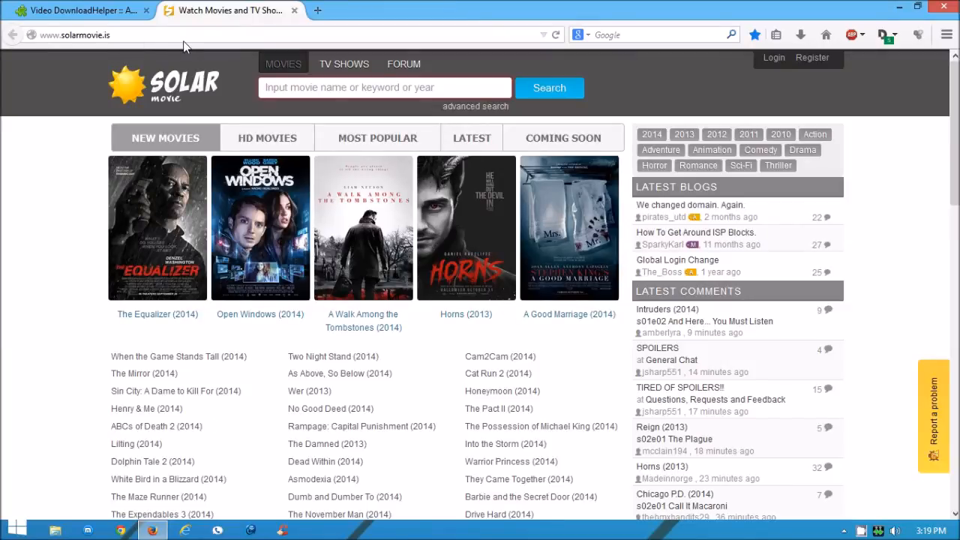
pyautogui.moveTo(43, 46)
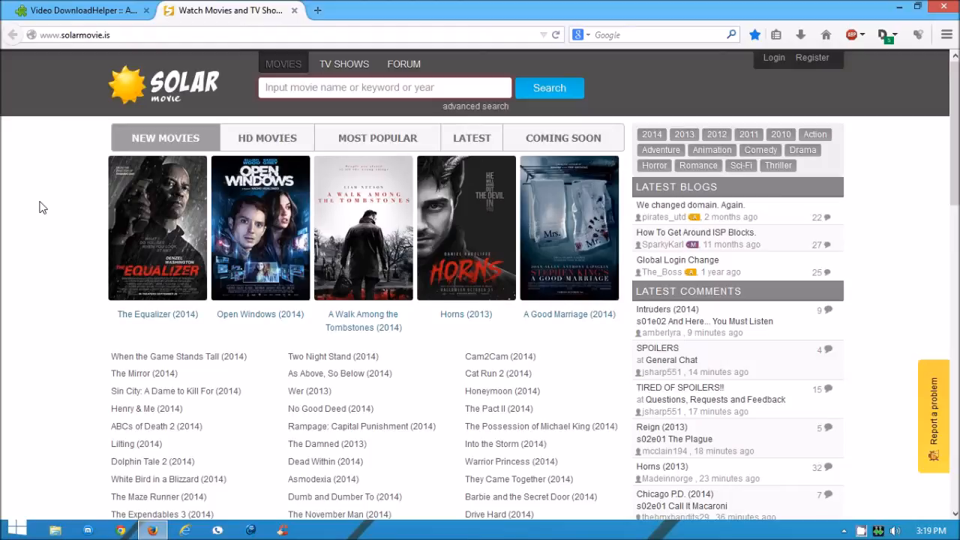
pyautogui.moveTo(261, 228)
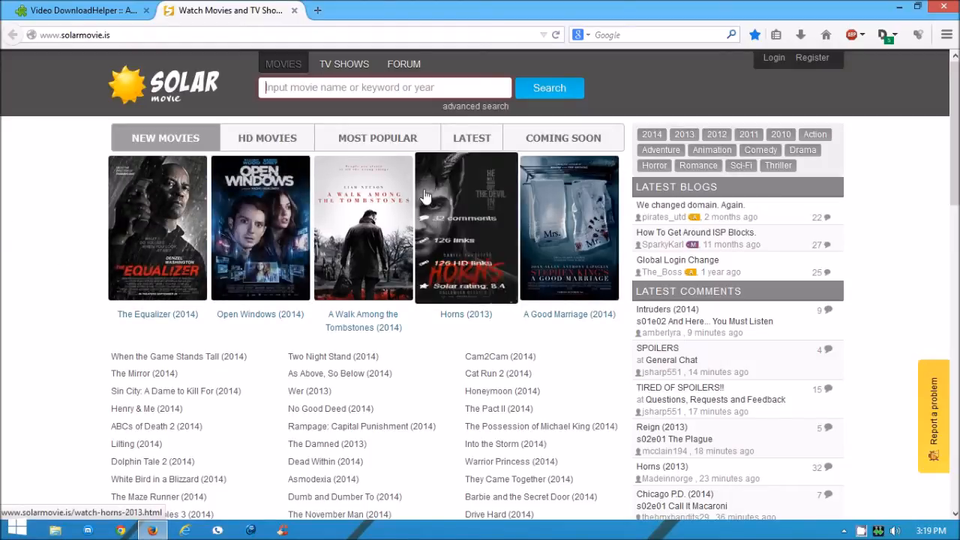
pyautogui.click(363, 228)
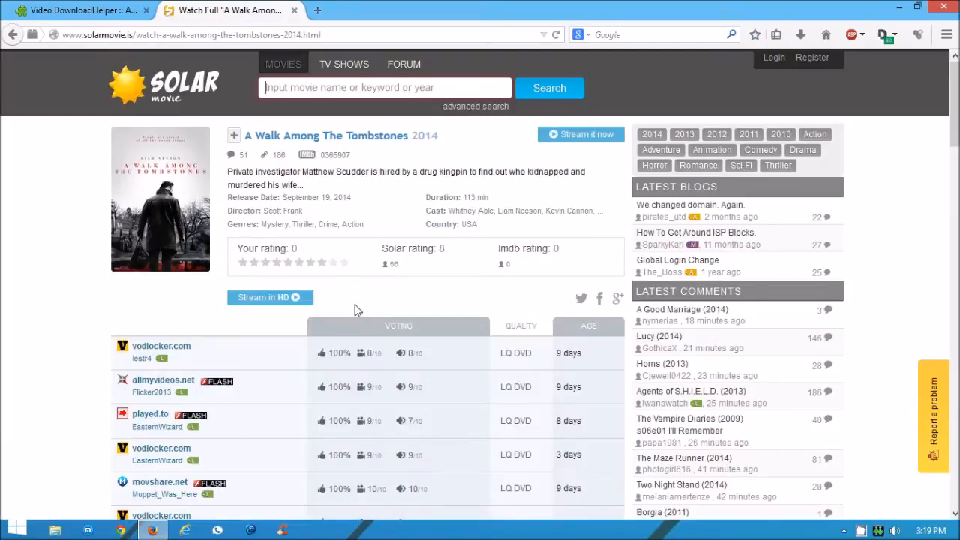
# - Choose the movshare.net source from the movie's list of streaming links
pyautogui.scroll(-3)
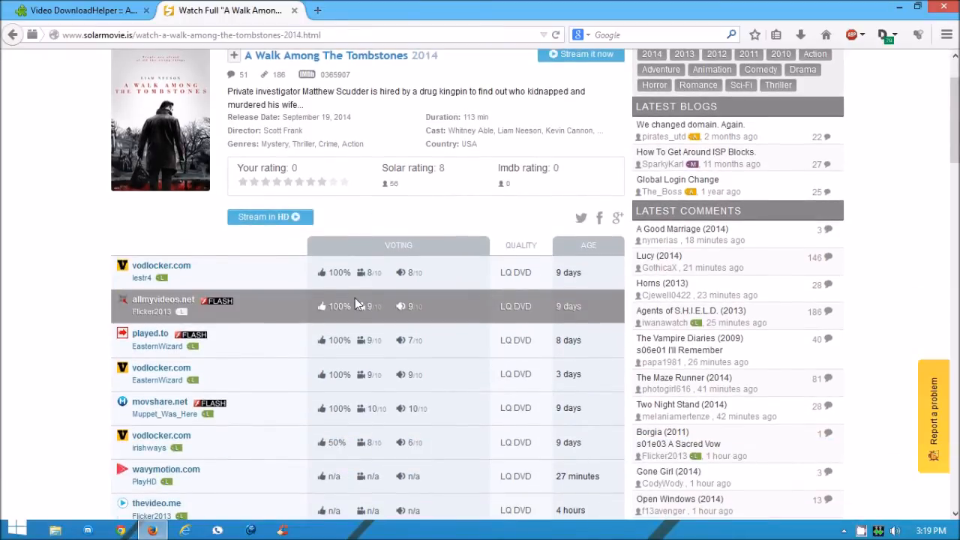
pyautogui.scroll(-3)
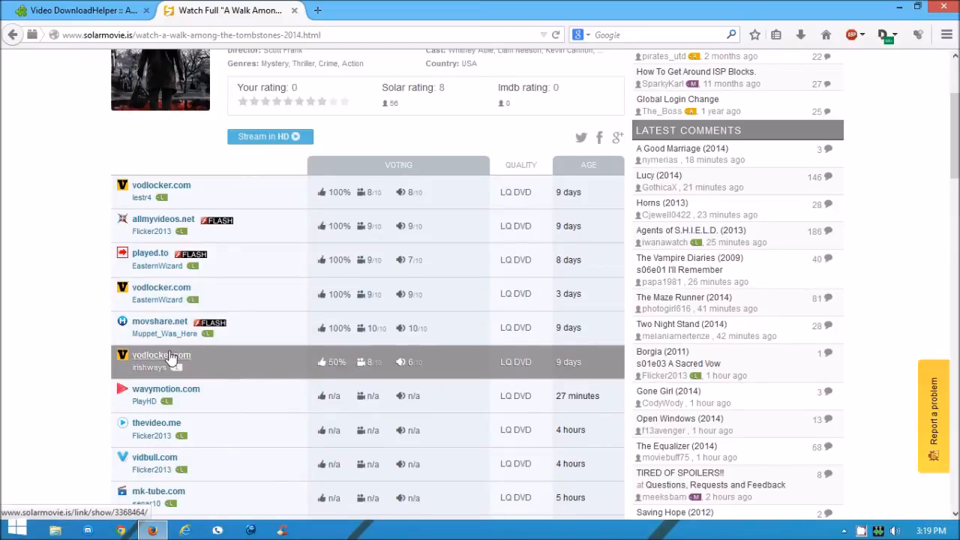
pyautogui.click(159, 321)
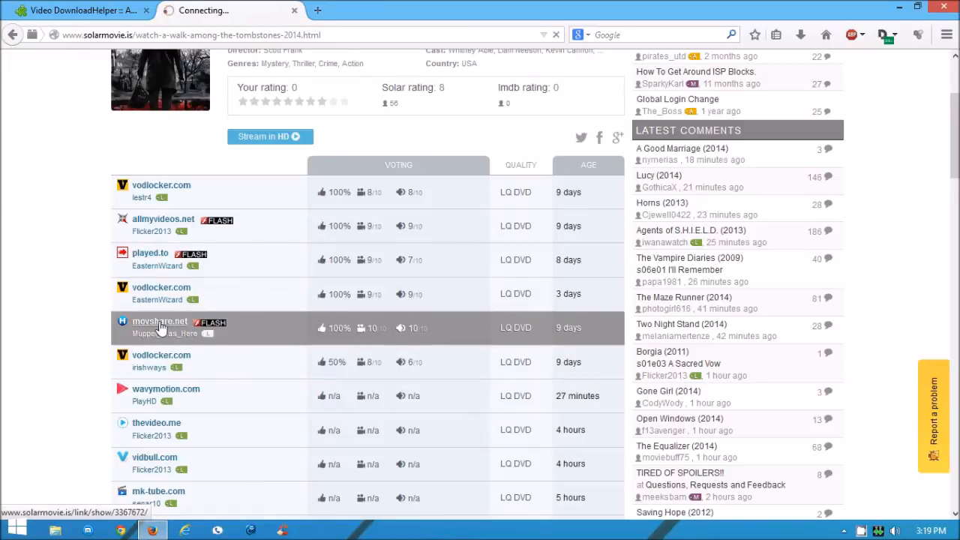
pyautogui.click(159, 320)
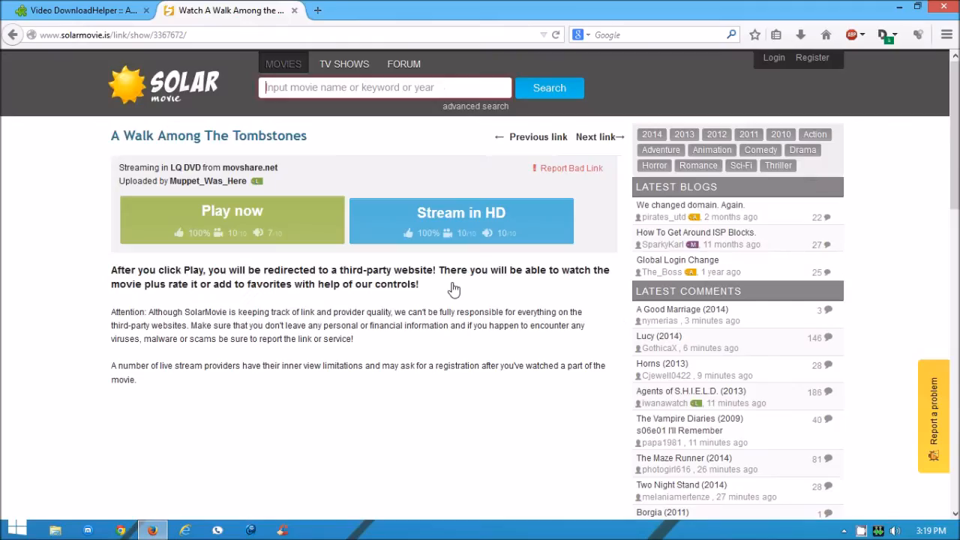
# - Play the movie from the movshare link and reveal Video DownloadHelper's download options
pyautogui.click(231, 210)
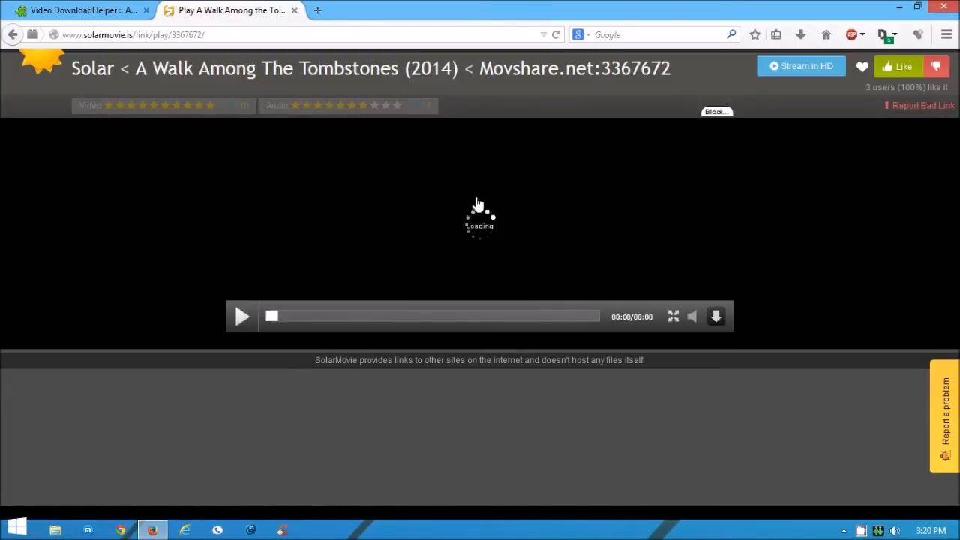
pyautogui.click(243, 315)
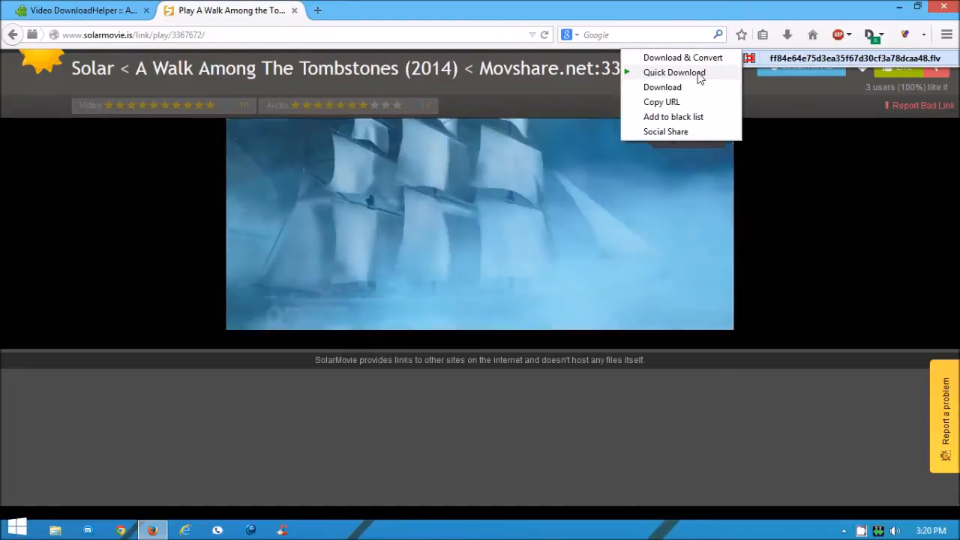
# - Quick-download the detected playing movie with Video DownloadHelper from the toolbar
pyautogui.click(675, 72)
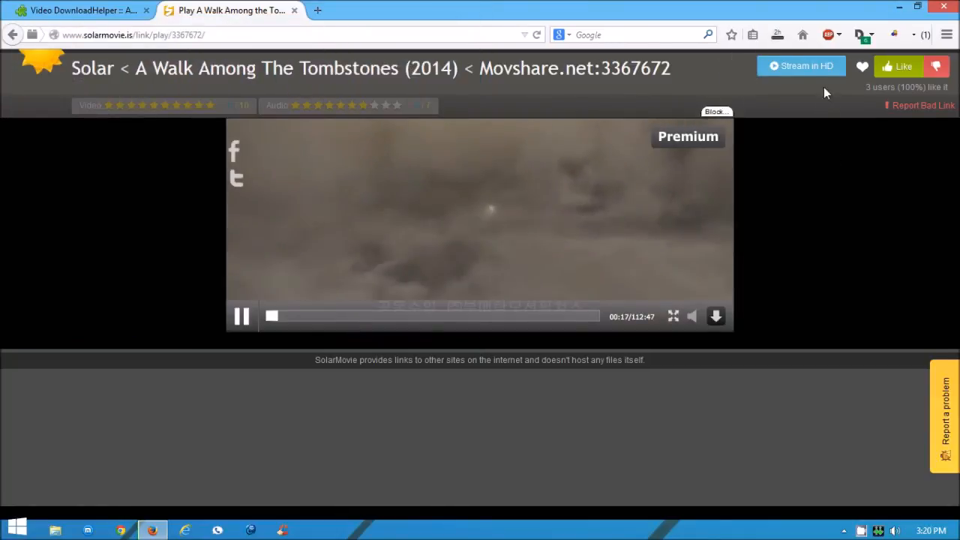
pyautogui.click(776, 34)
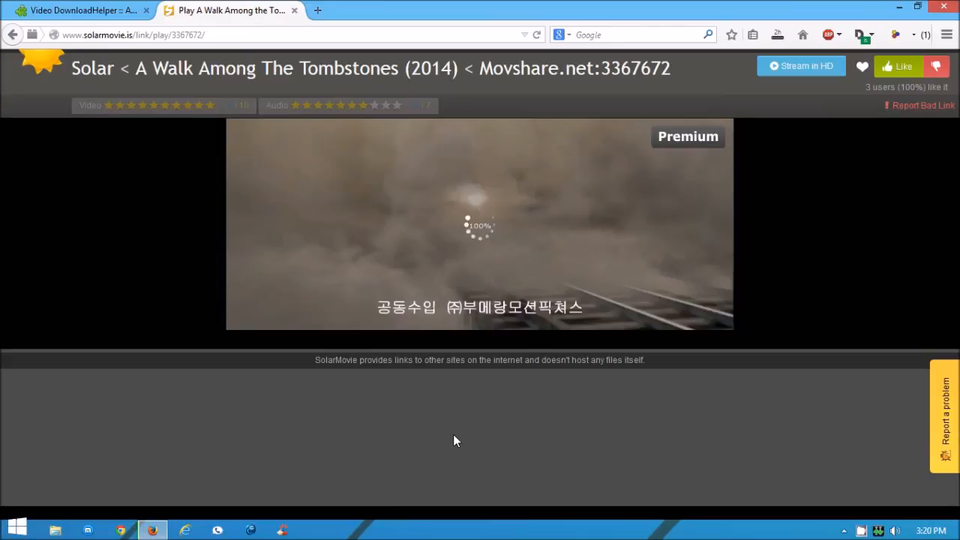
pyautogui.moveTo(615, 195)
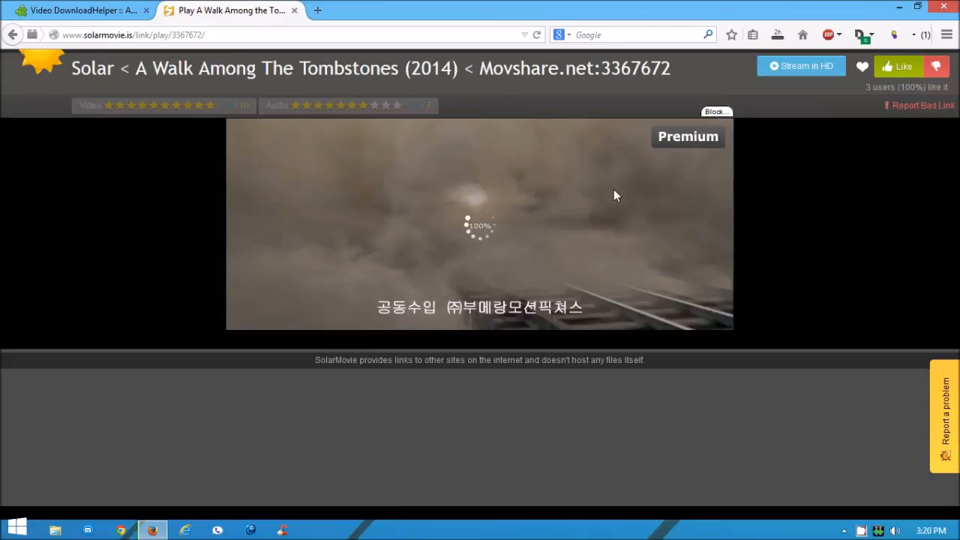